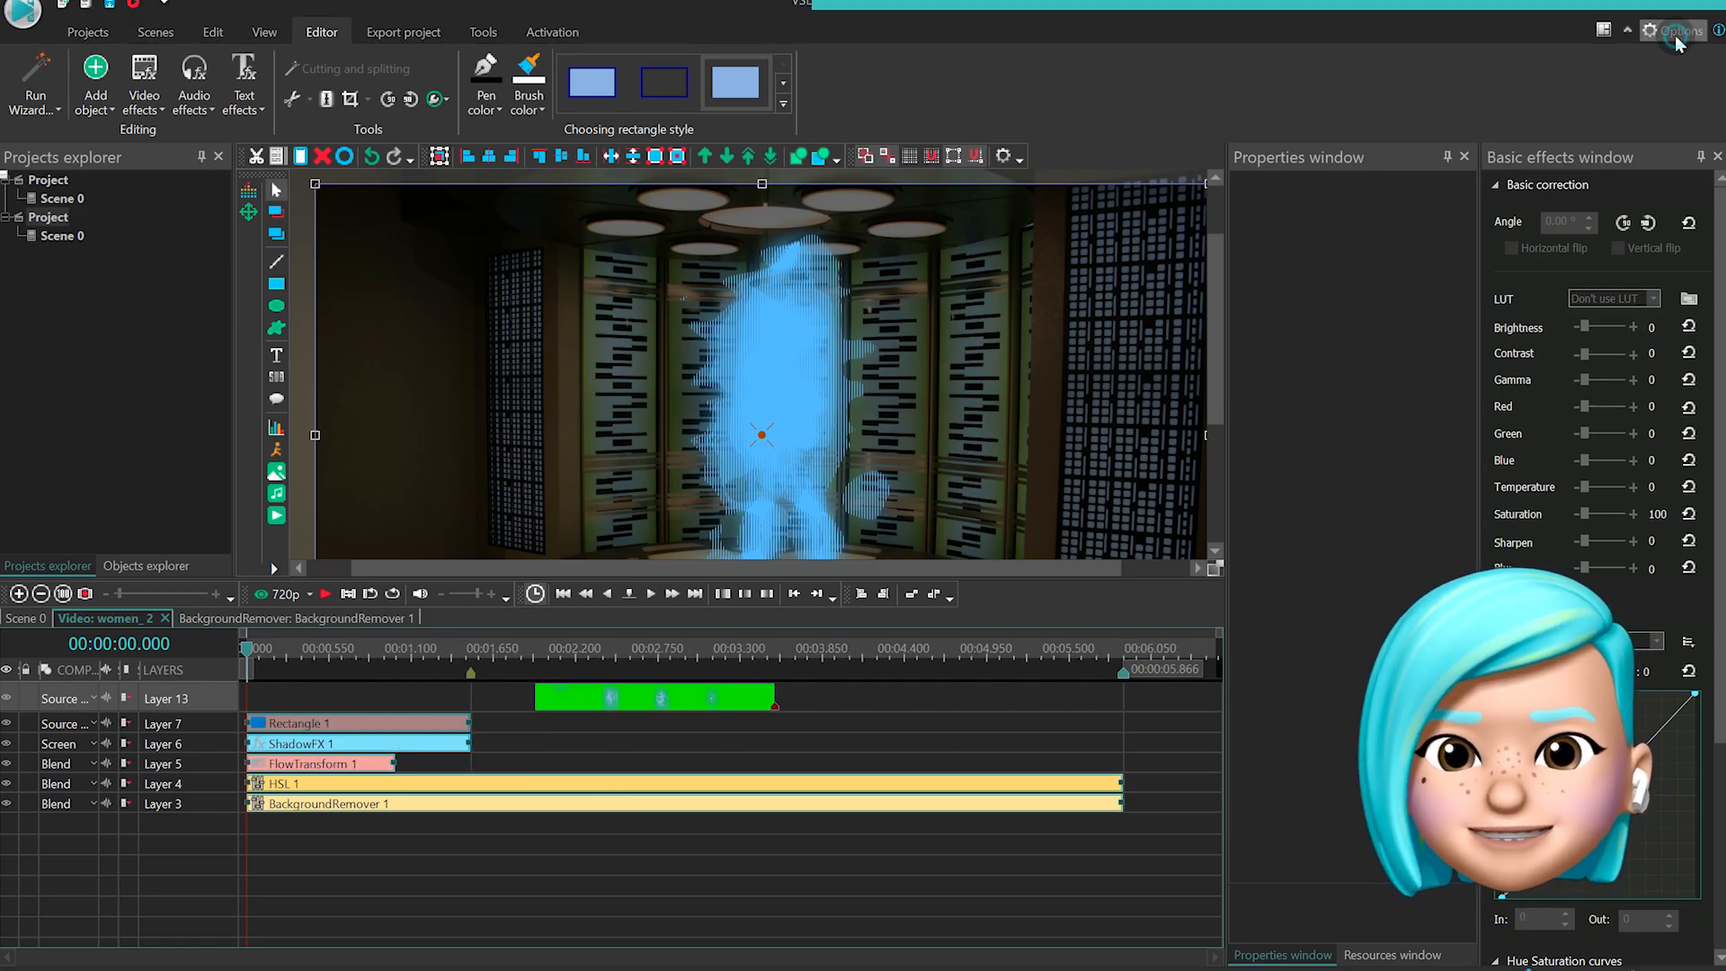
# - Set the timeline's Block dragging mode to Fixed block dragging in Options and confirm
pyautogui.click(1674, 30)
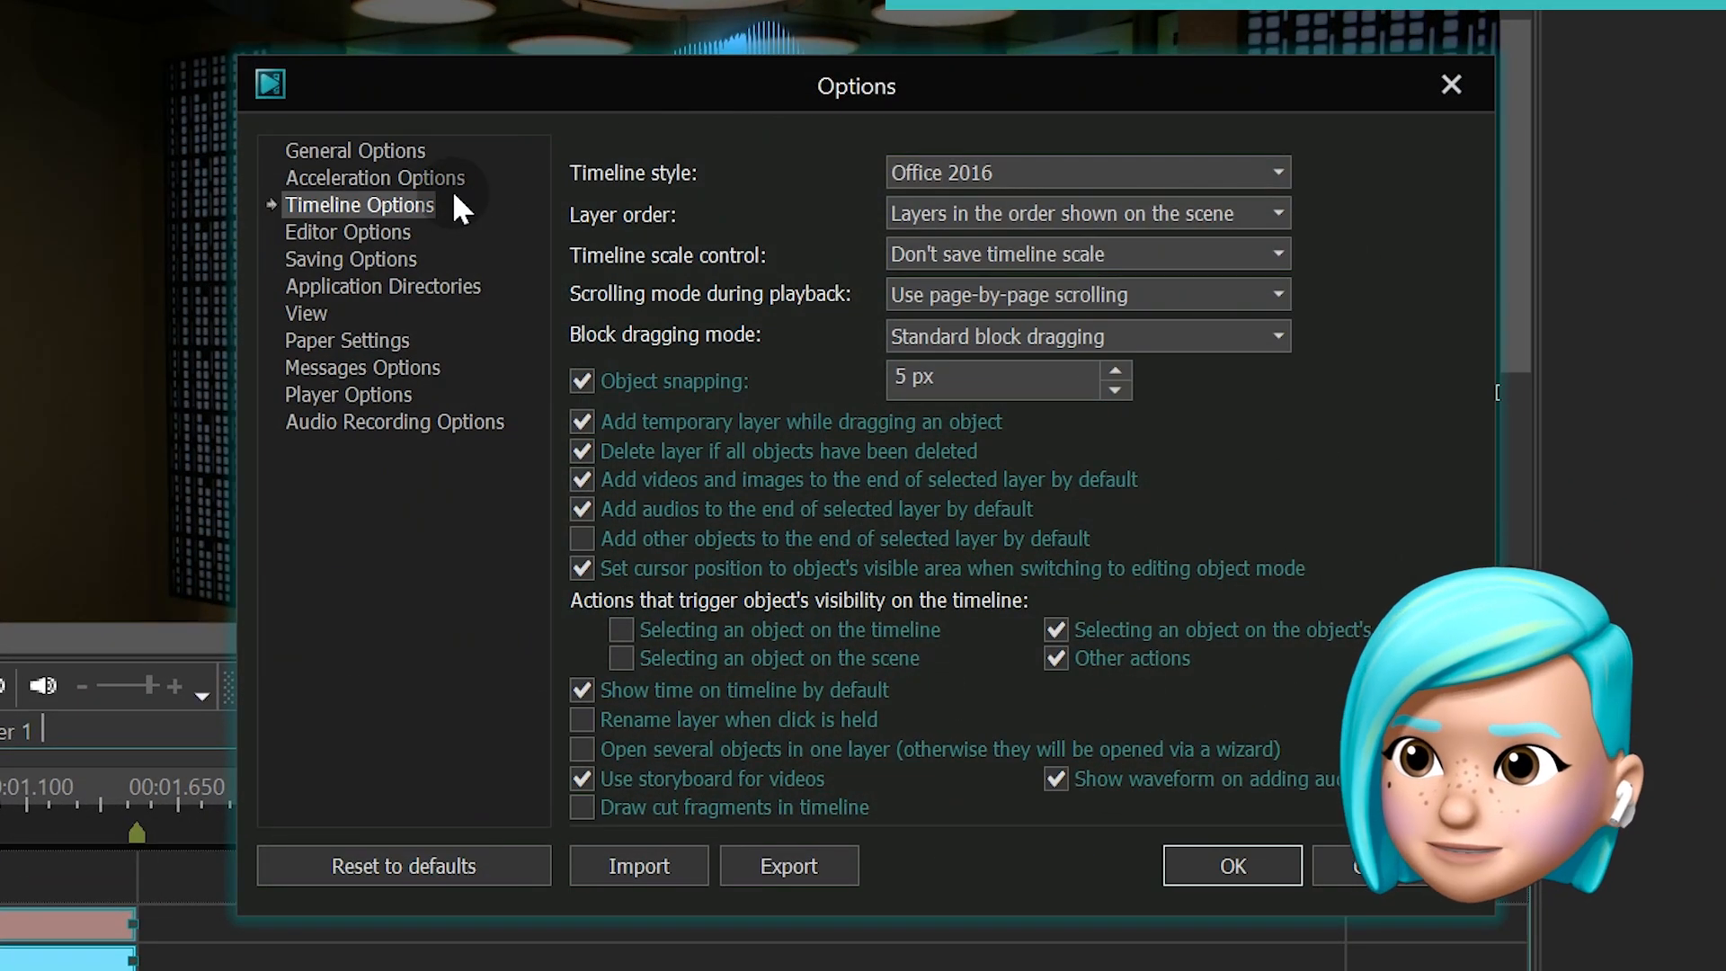
pyautogui.moveTo(1079, 342)
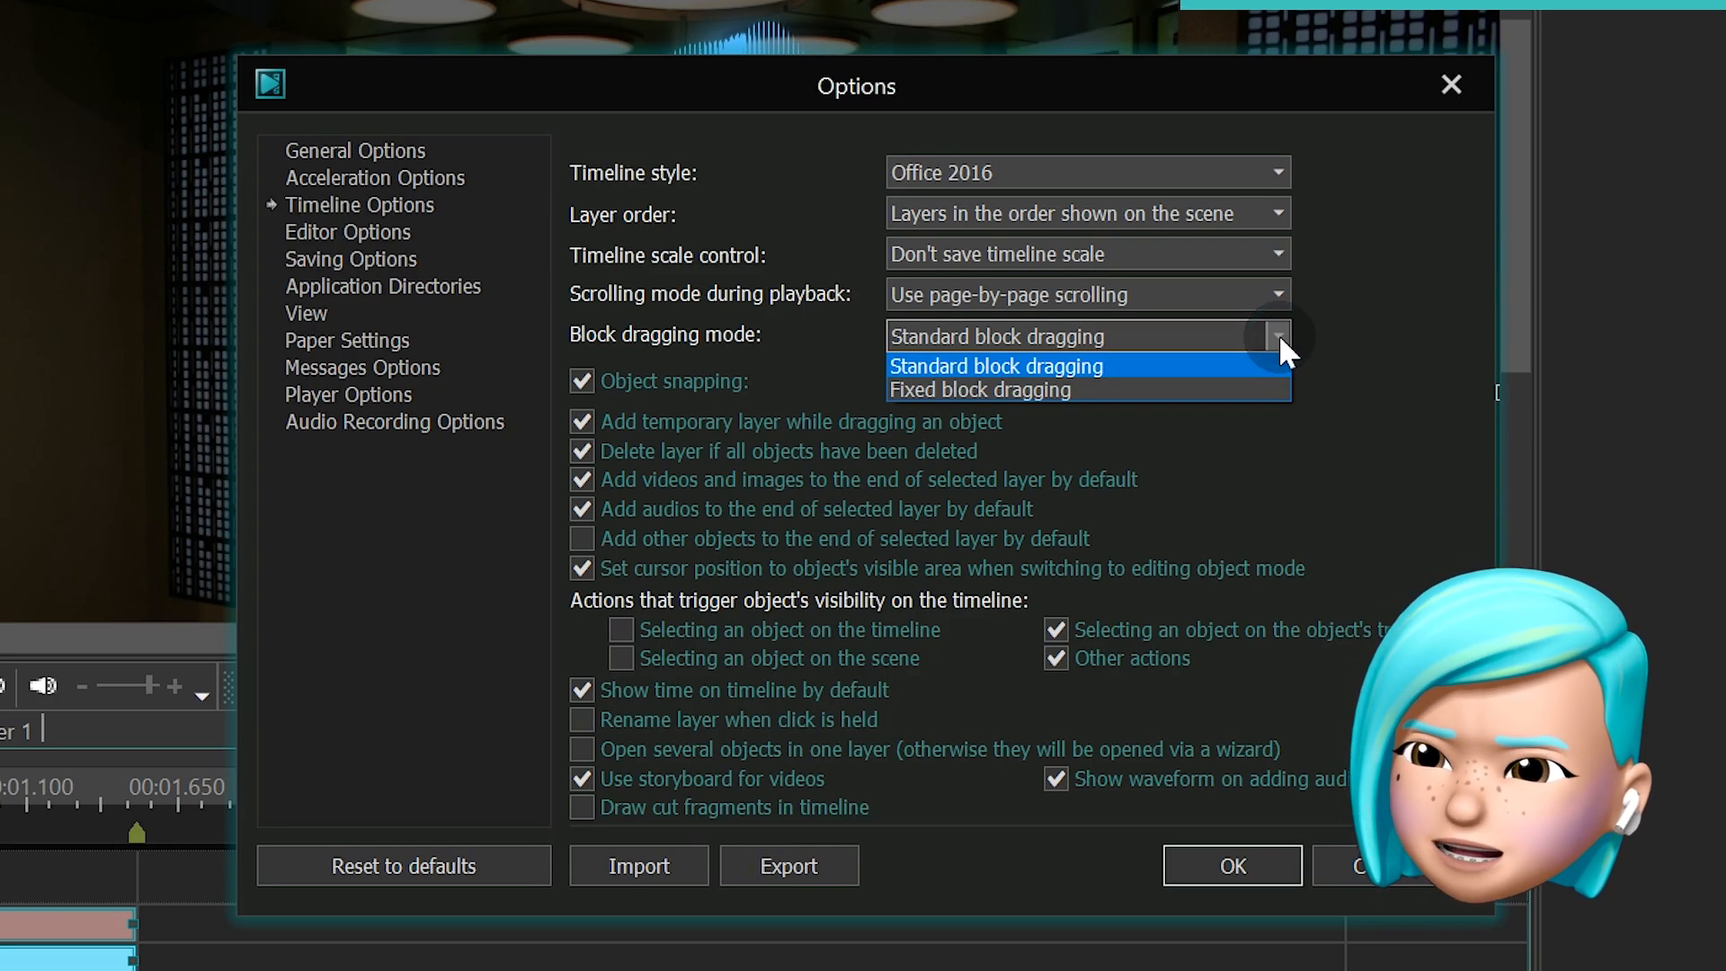
pyautogui.click(980, 390)
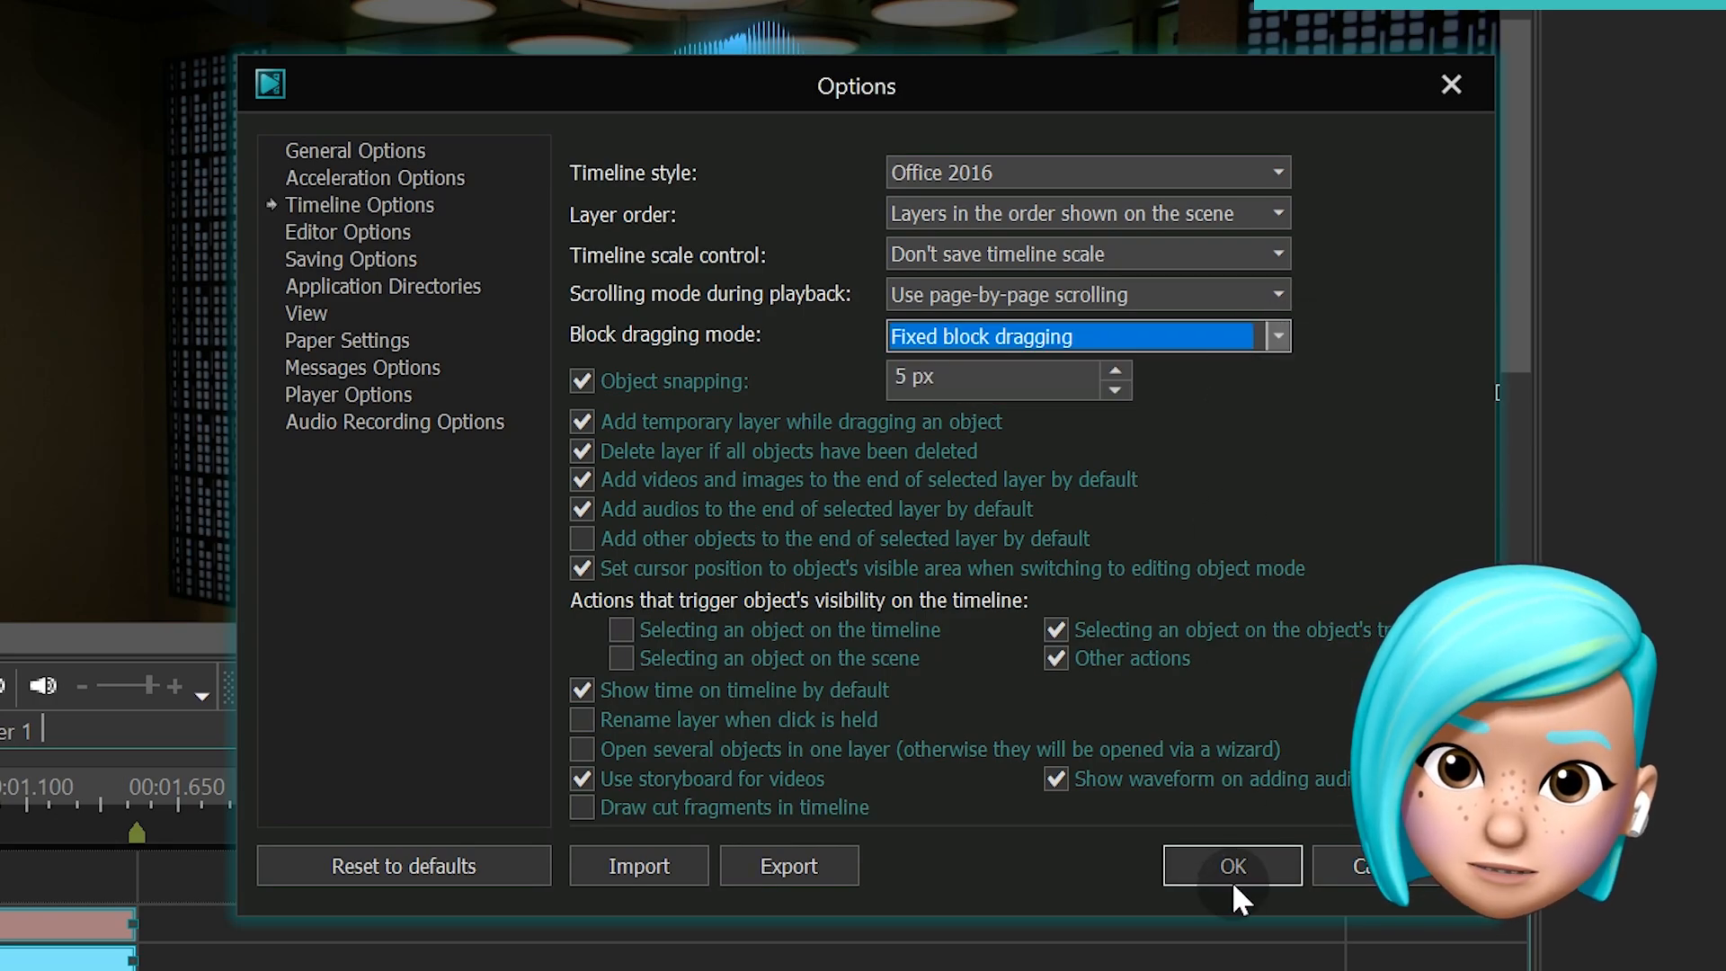
pyautogui.click(1230, 865)
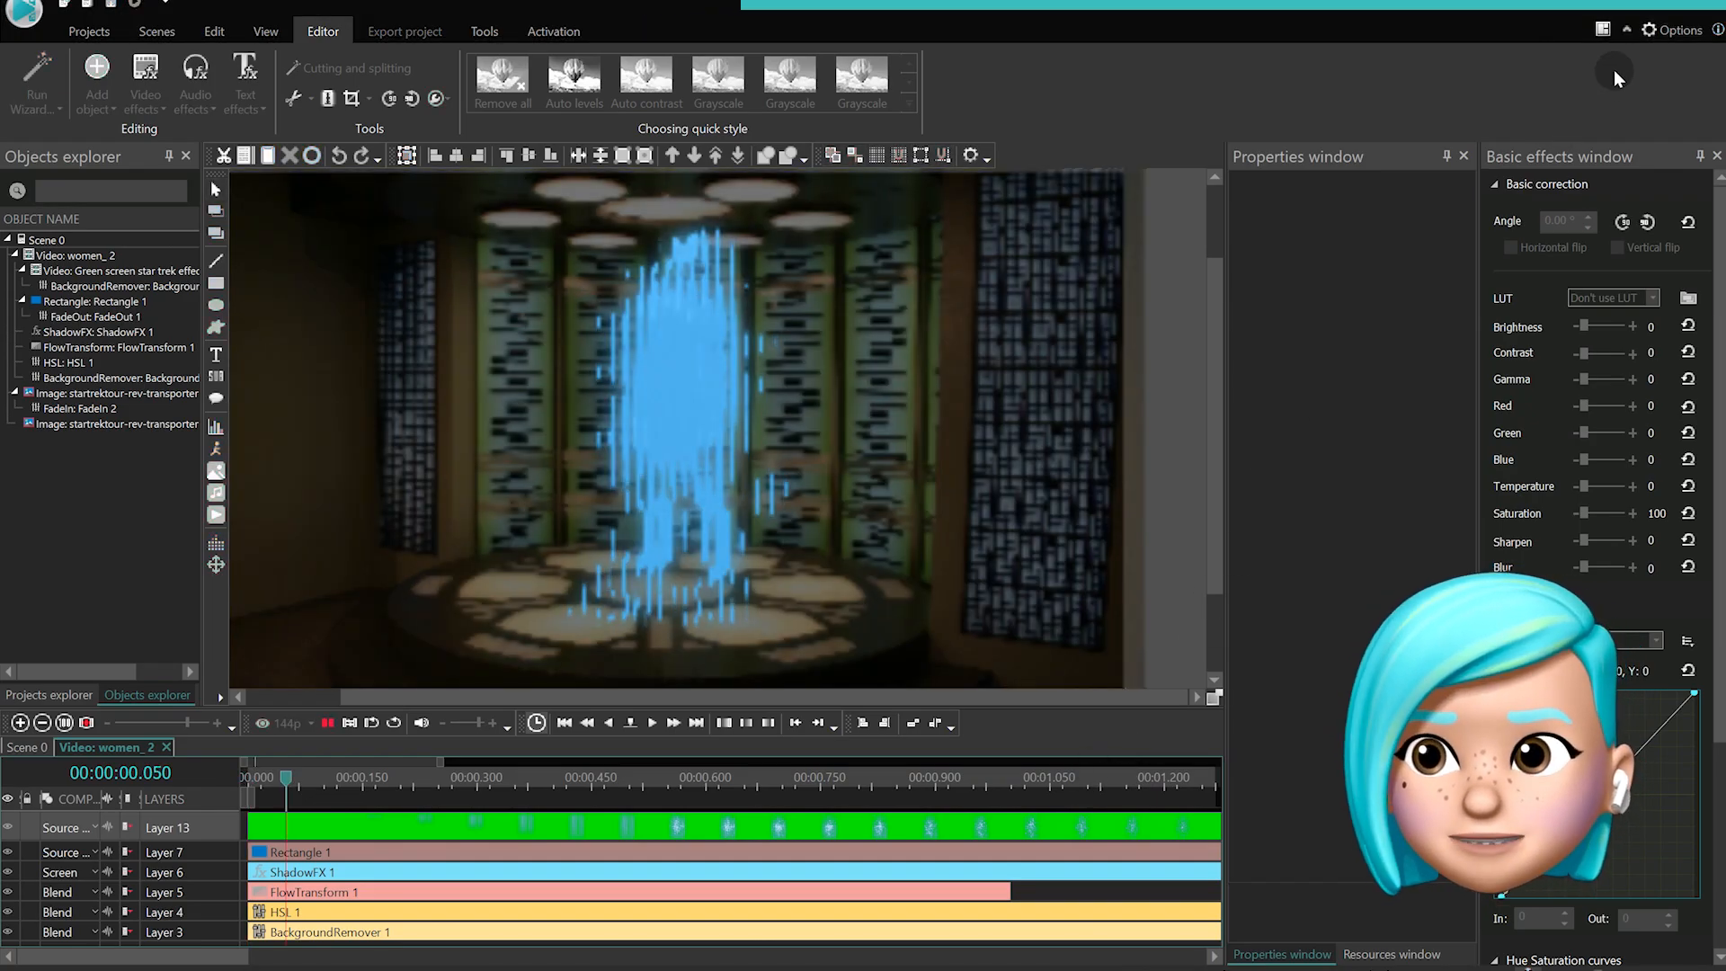
# - Set Scrolling mode during playback to page-by-page scrolling in Timeline Options and confirm
pyautogui.click(1672, 31)
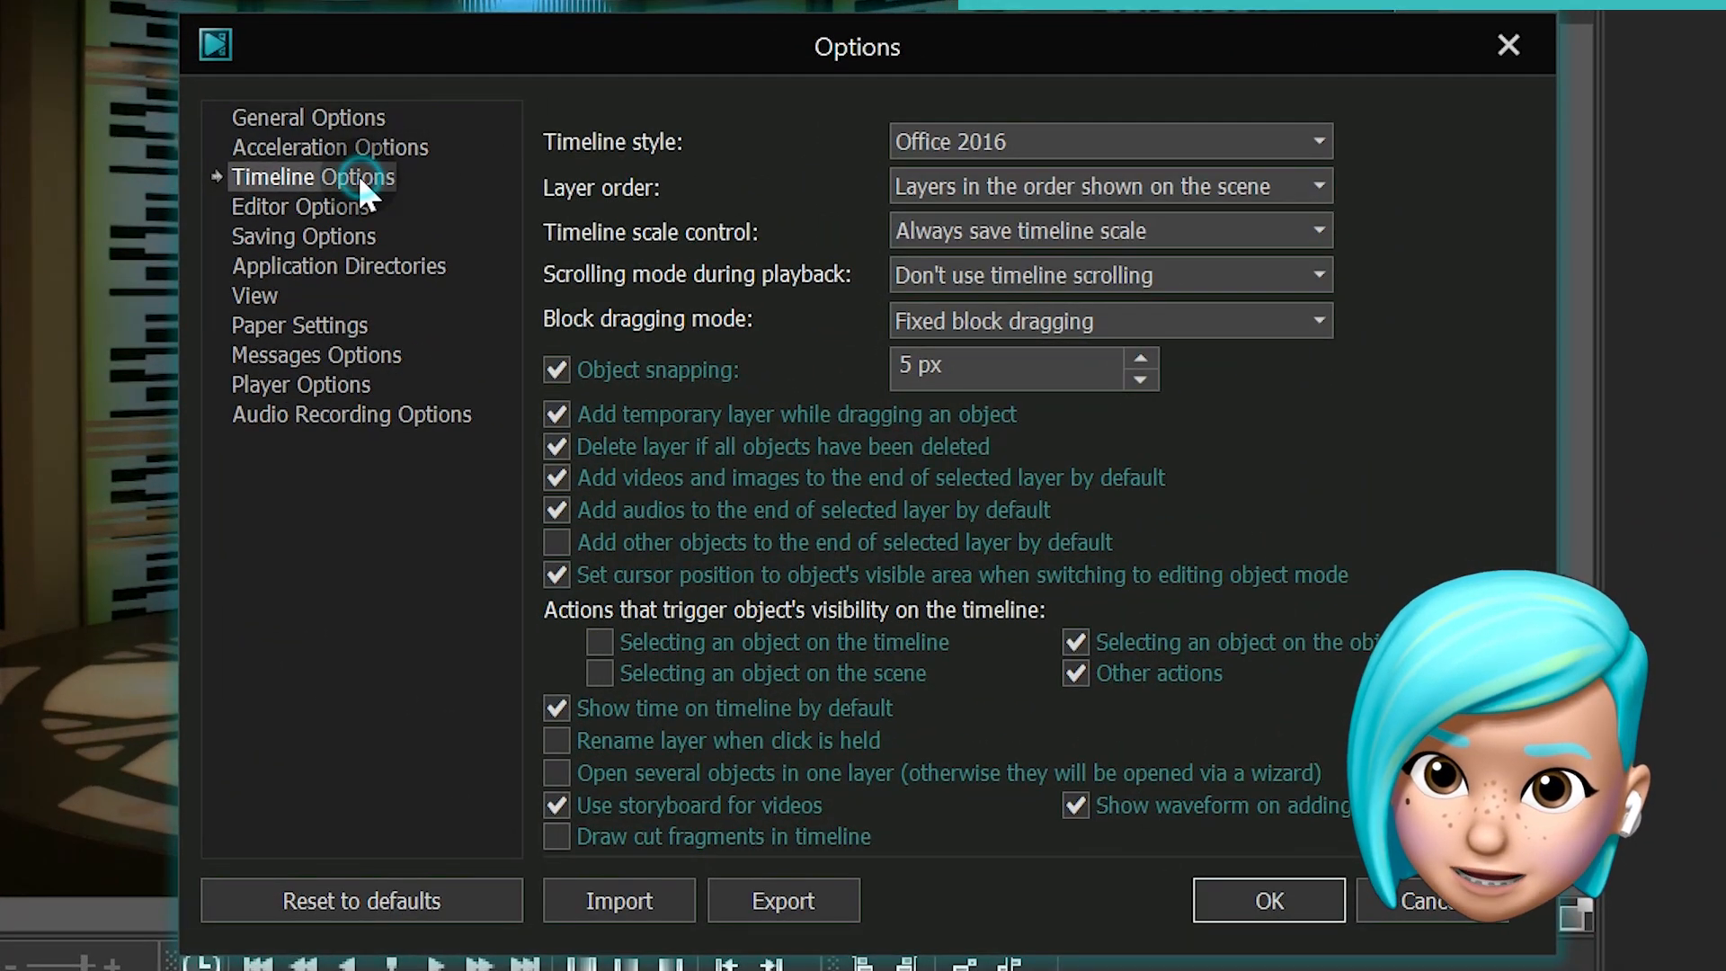
pyautogui.click(1316, 273)
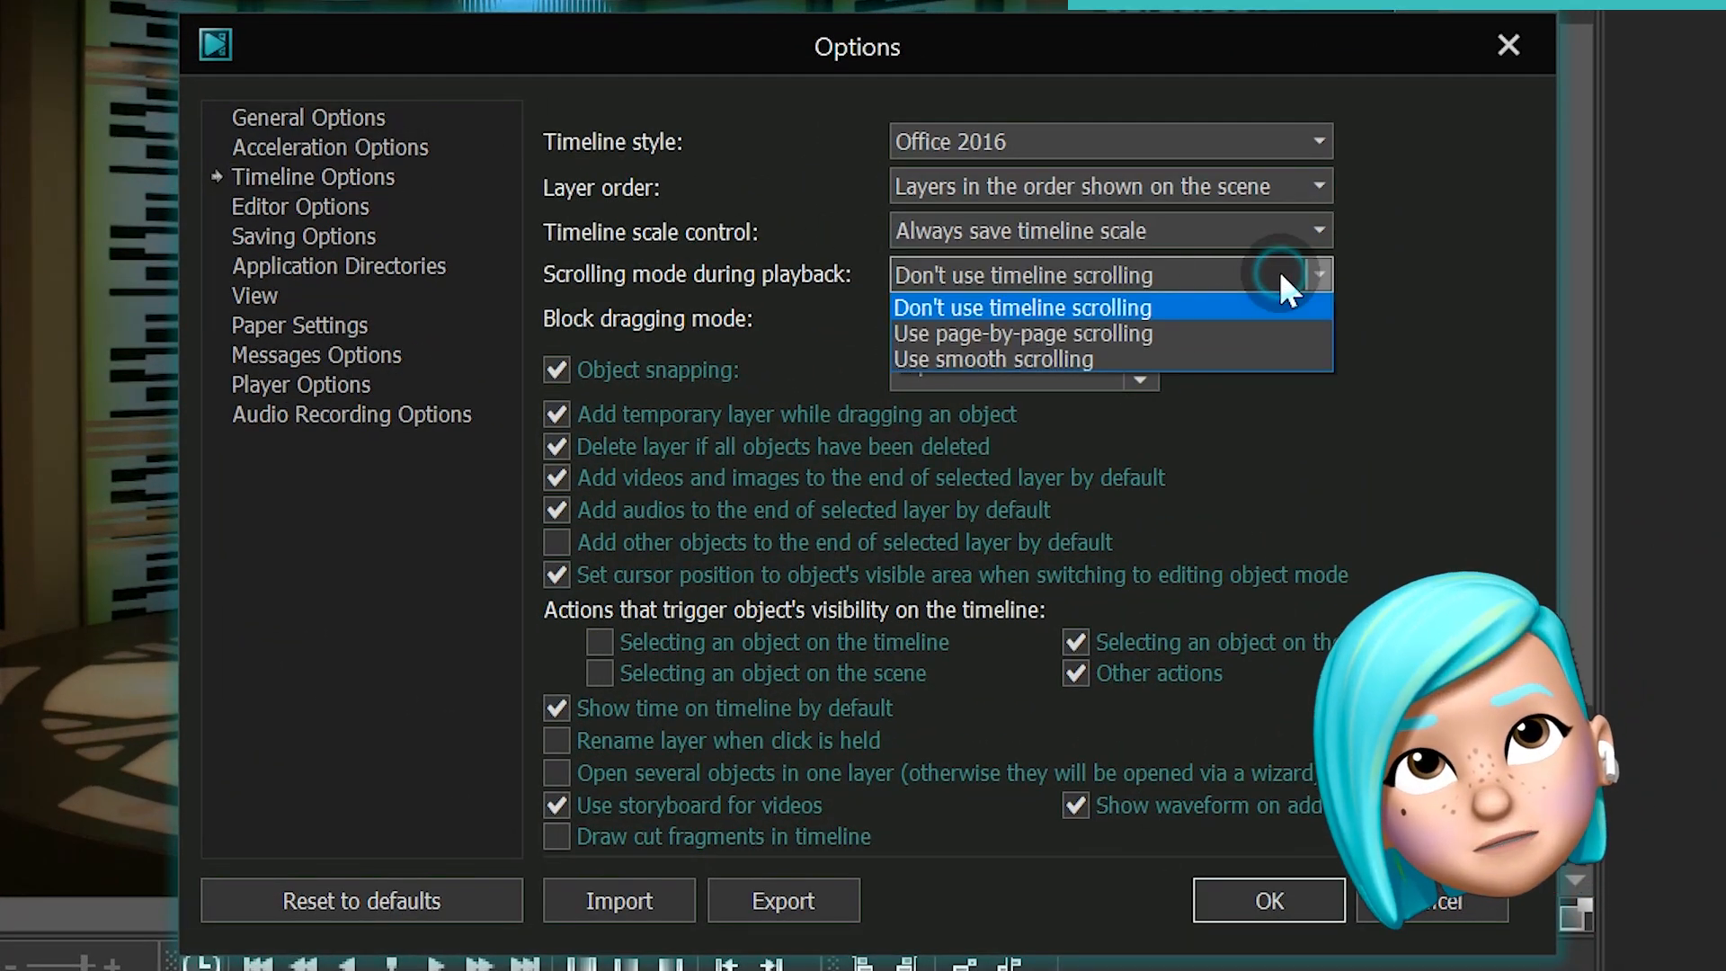
pyautogui.click(1021, 334)
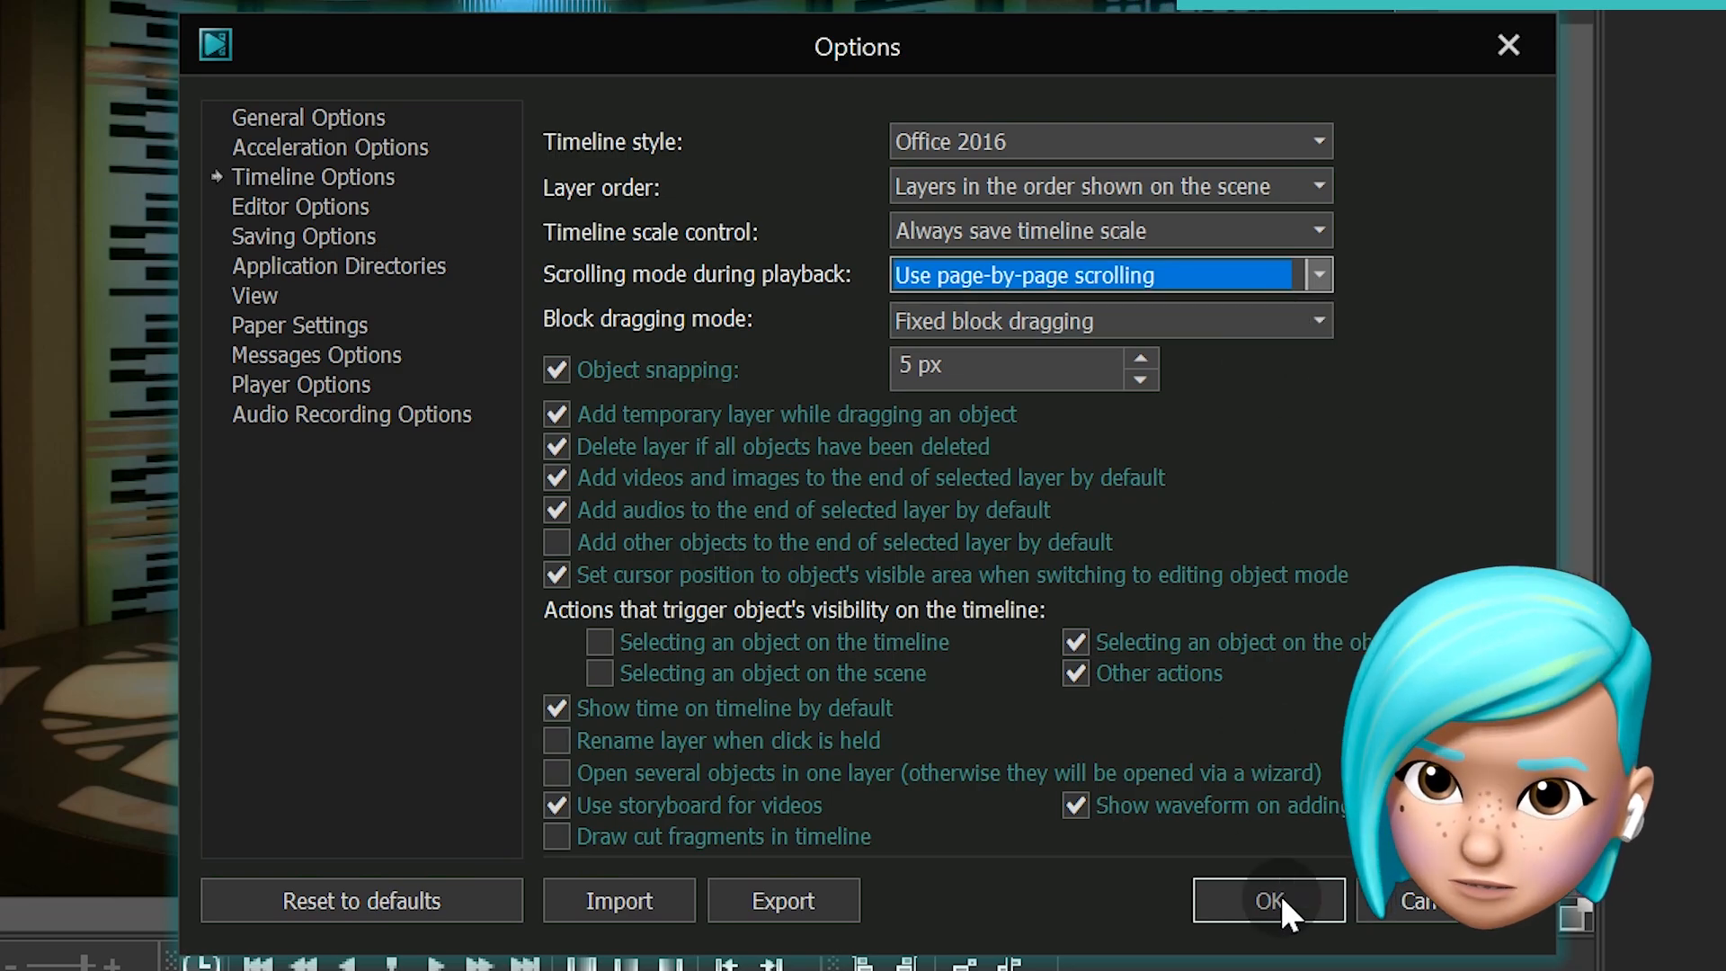
pyautogui.click(1268, 900)
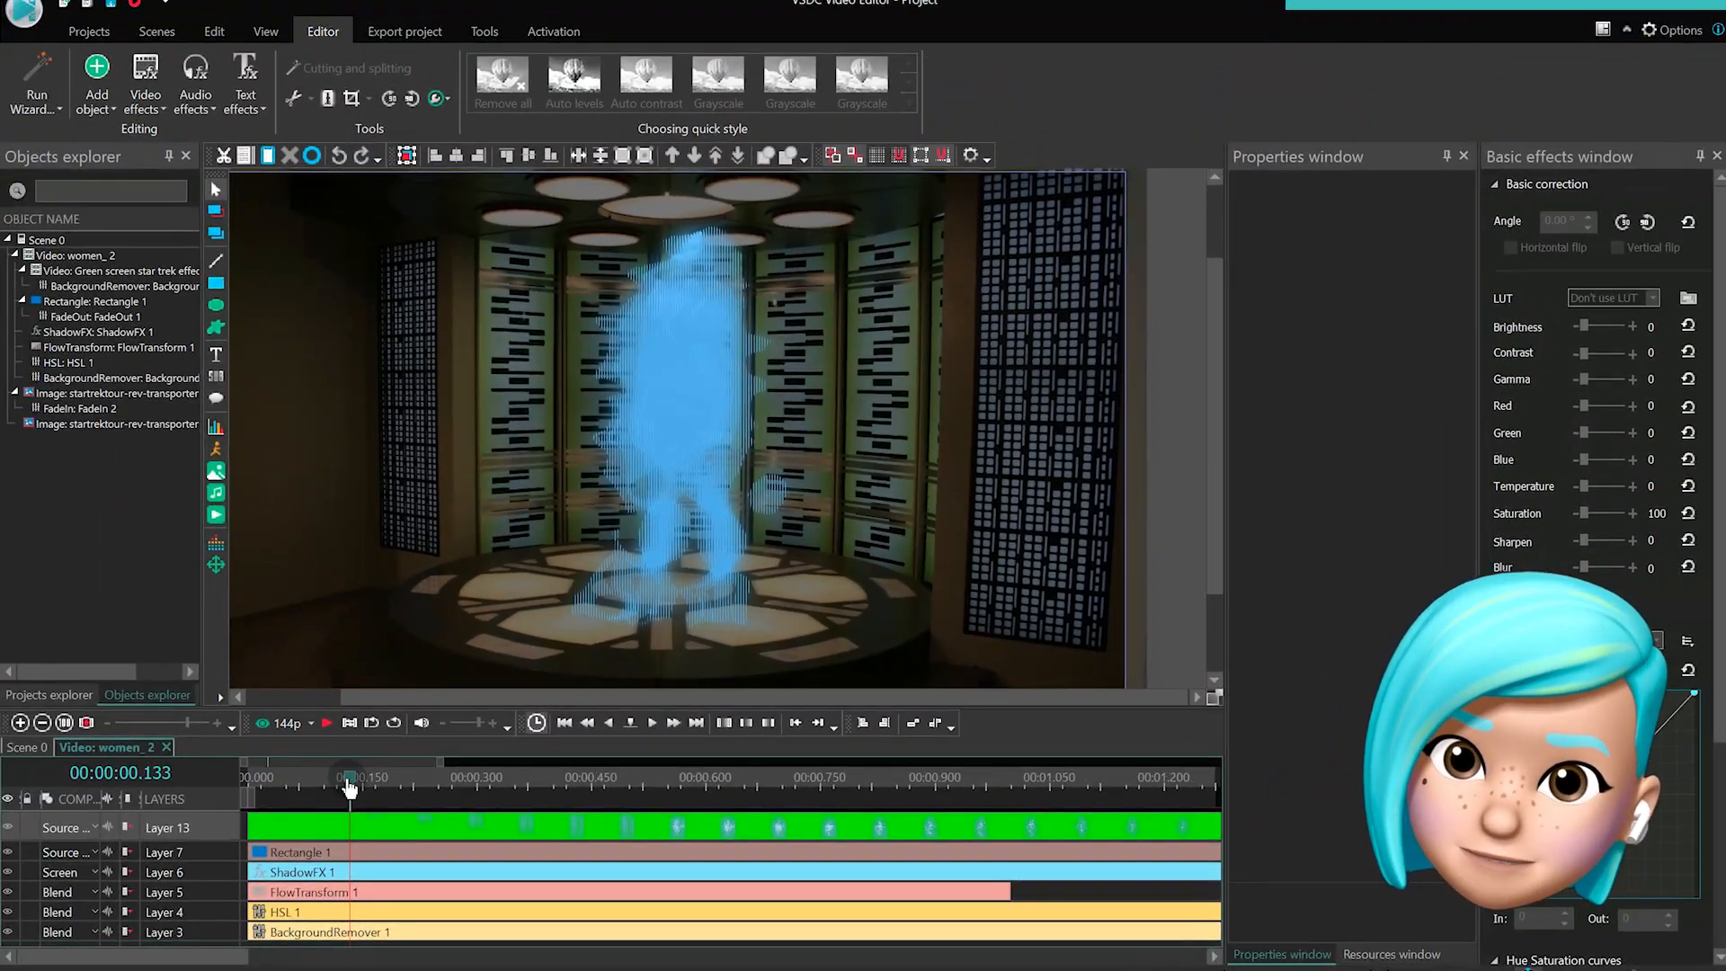